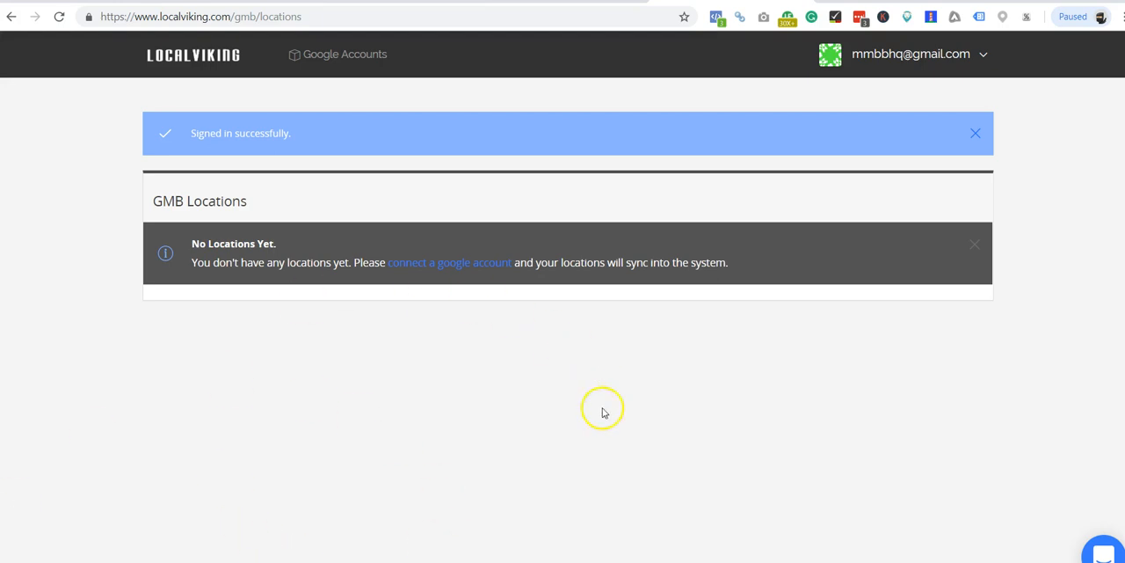
pyautogui.moveTo(381, 363)
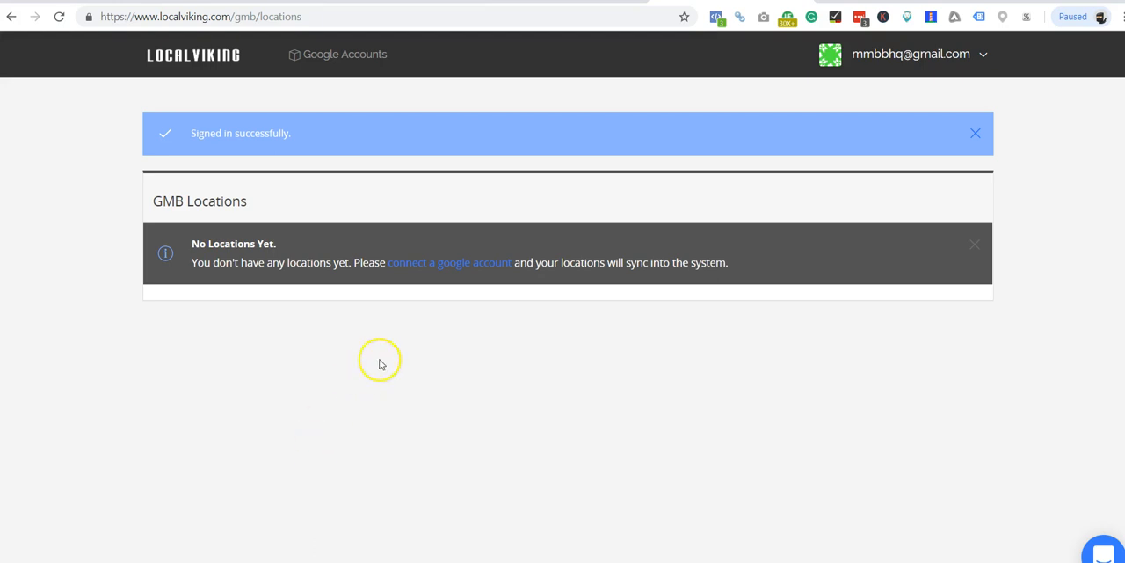
pyautogui.moveTo(468, 263)
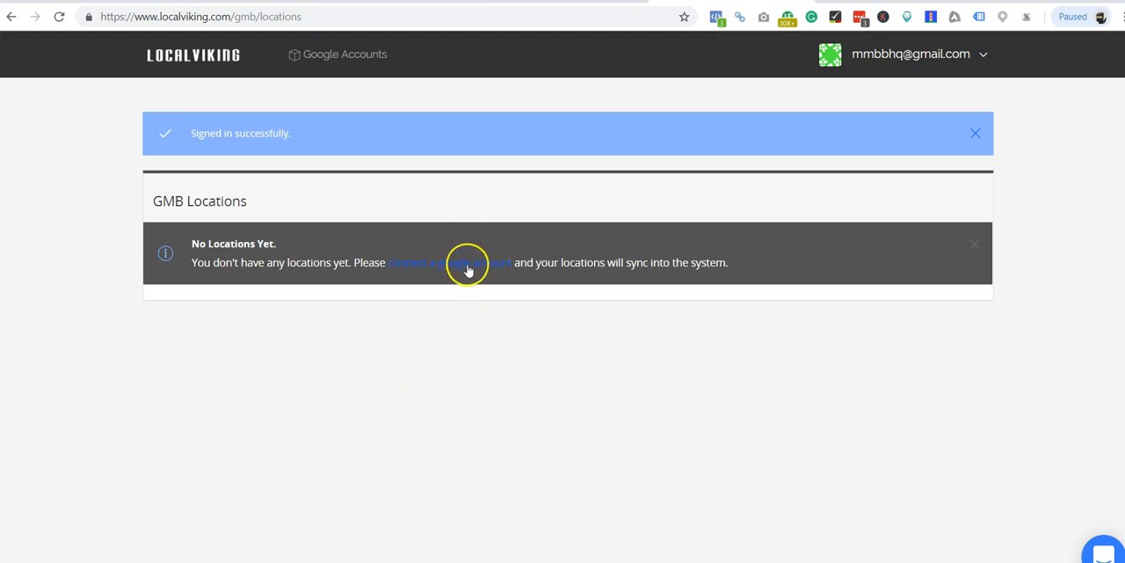
pyautogui.moveTo(469, 264)
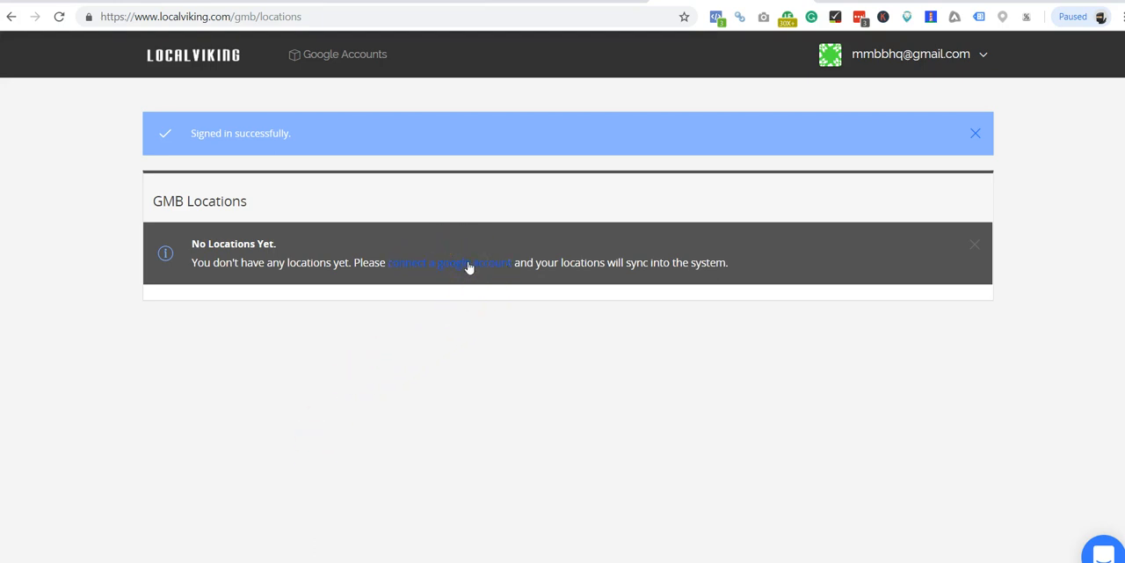
# Step: Add a Google account to LocalViking and allow it to manage business listings
pyautogui.click(448, 262)
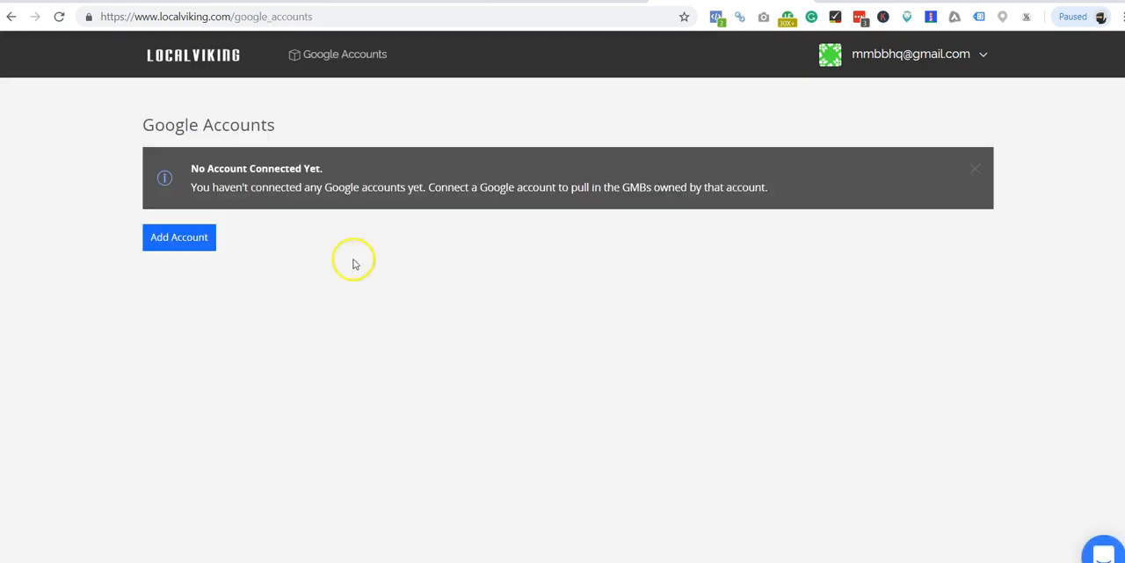
pyautogui.click(178, 236)
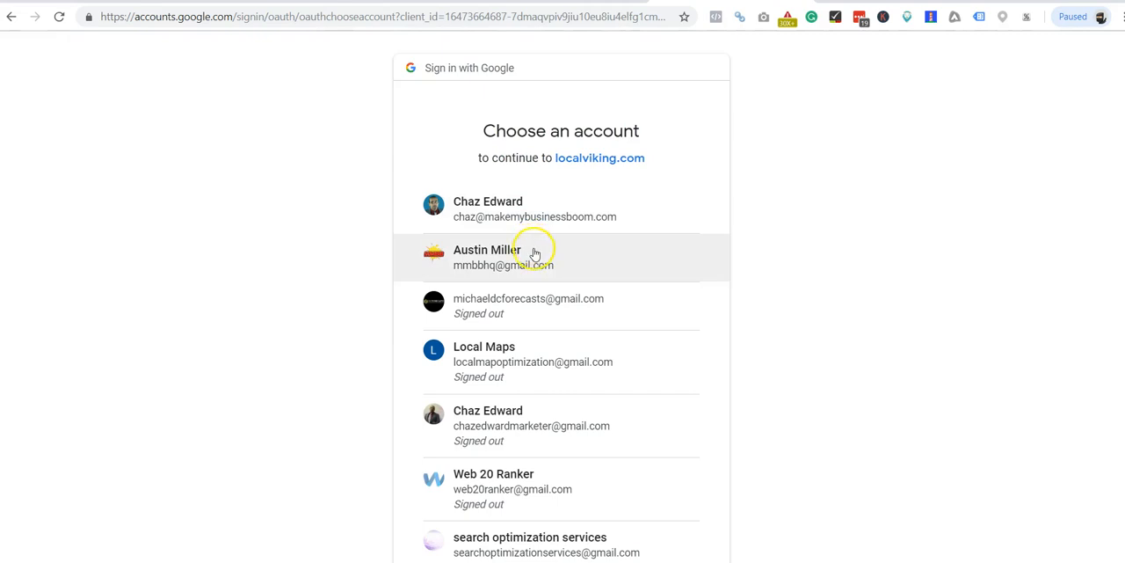
pyautogui.moveTo(584, 260)
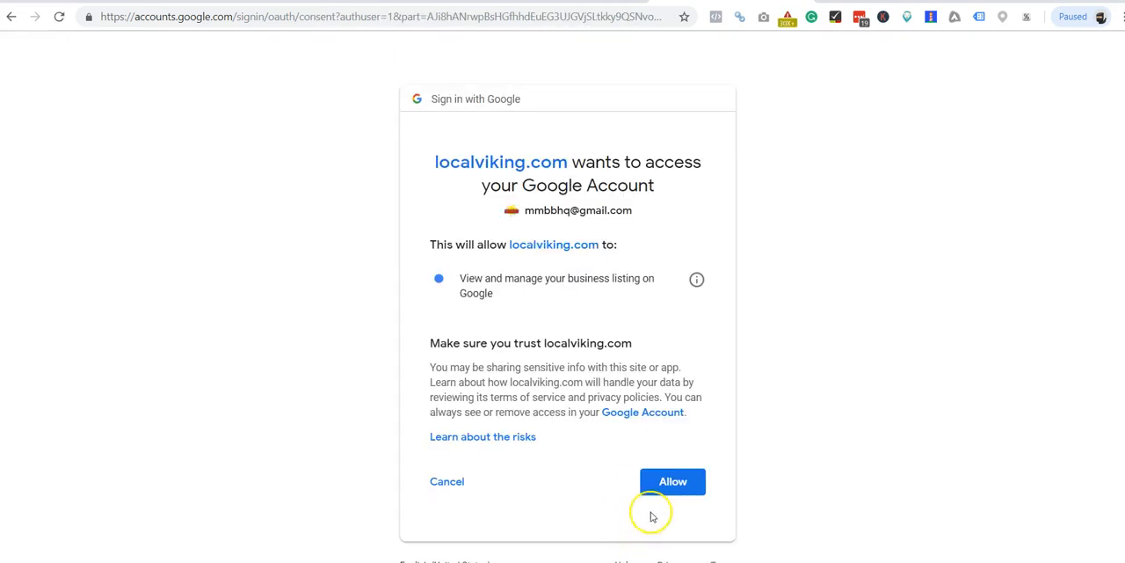
pyautogui.click(673, 481)
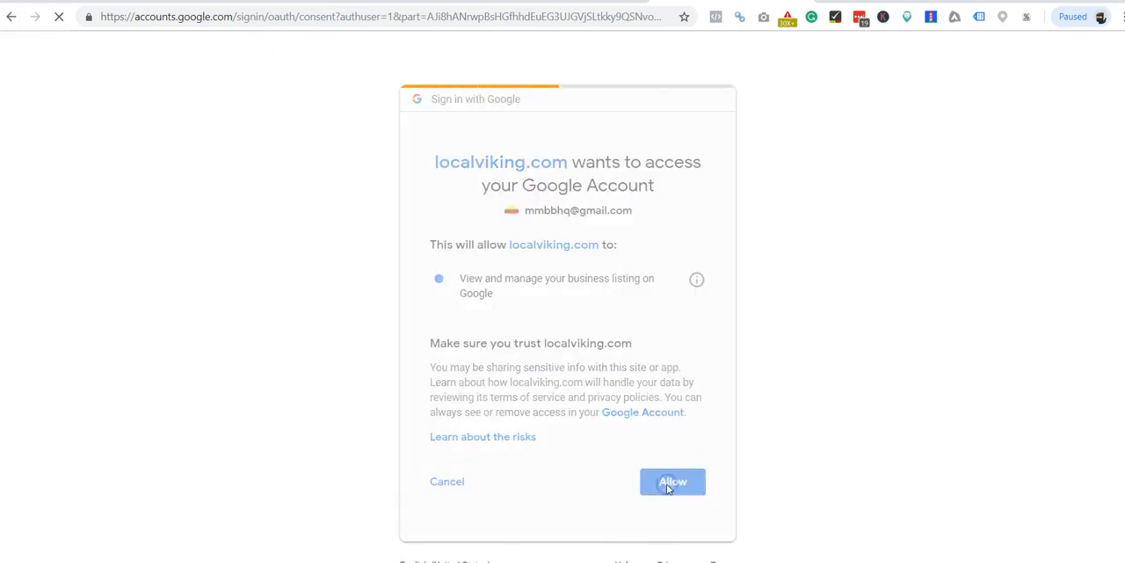
# Step: Enter 'Demo' as the connected account's description and submit it
pyautogui.click(672, 481)
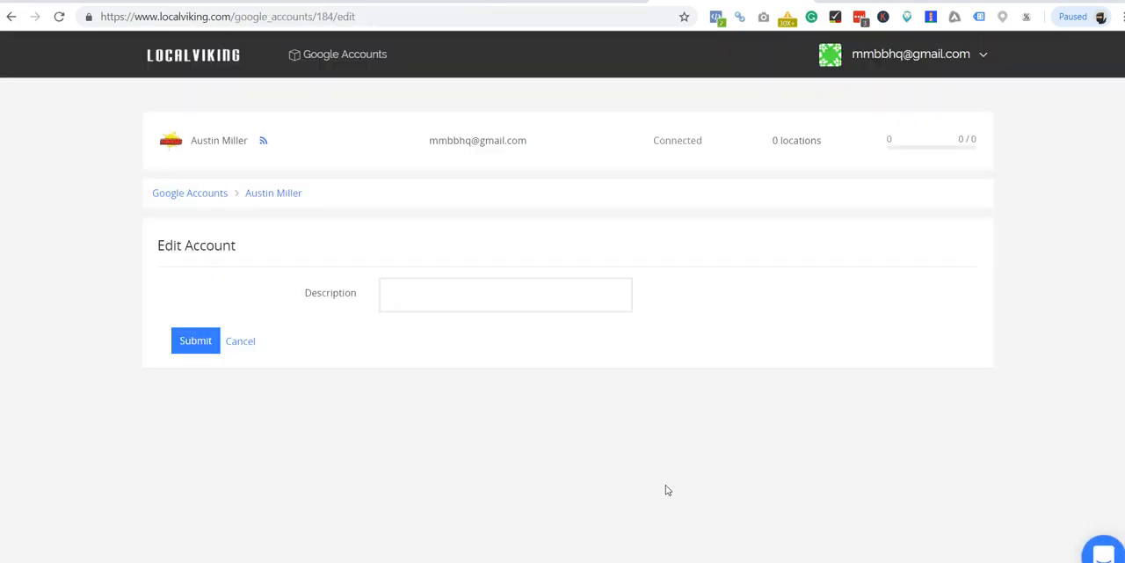
pyautogui.click(505, 295)
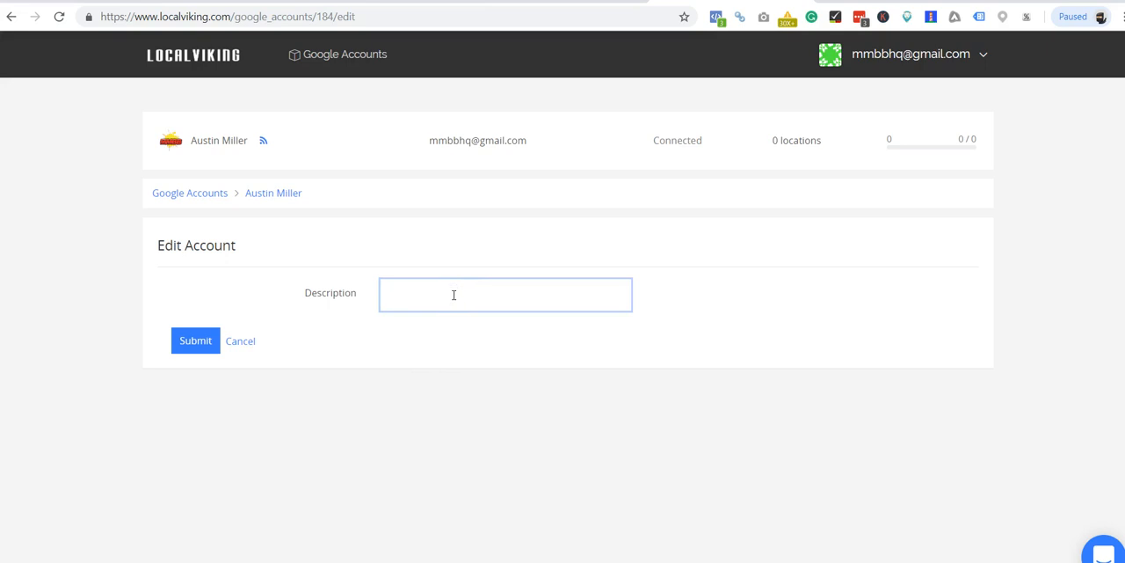
pyautogui.click(505, 294)
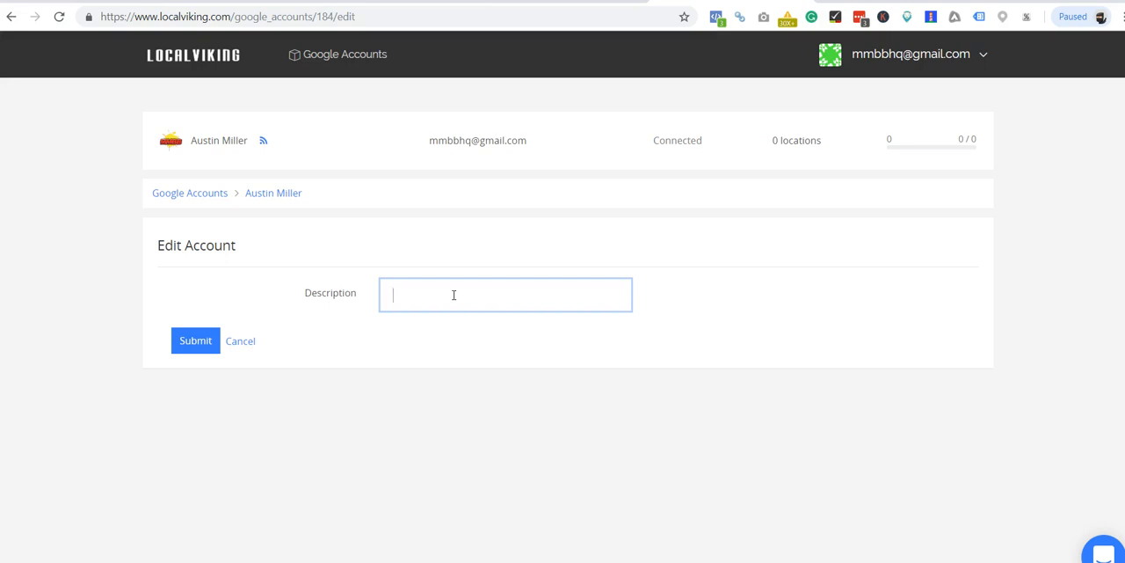
pyautogui.write('Demo')
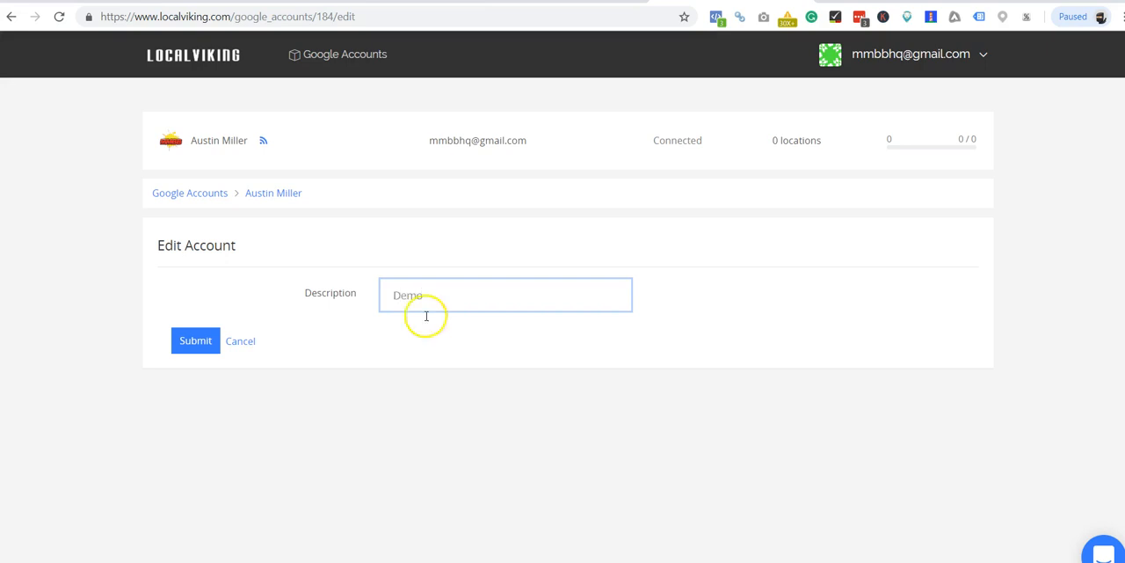
pyautogui.click(195, 341)
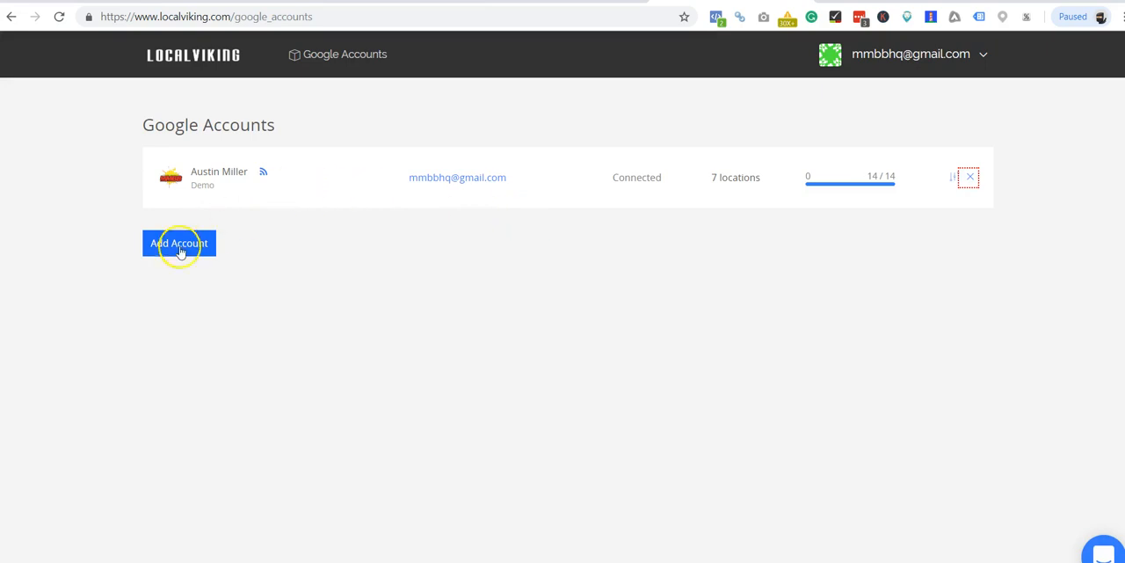
pyautogui.moveTo(322, 112)
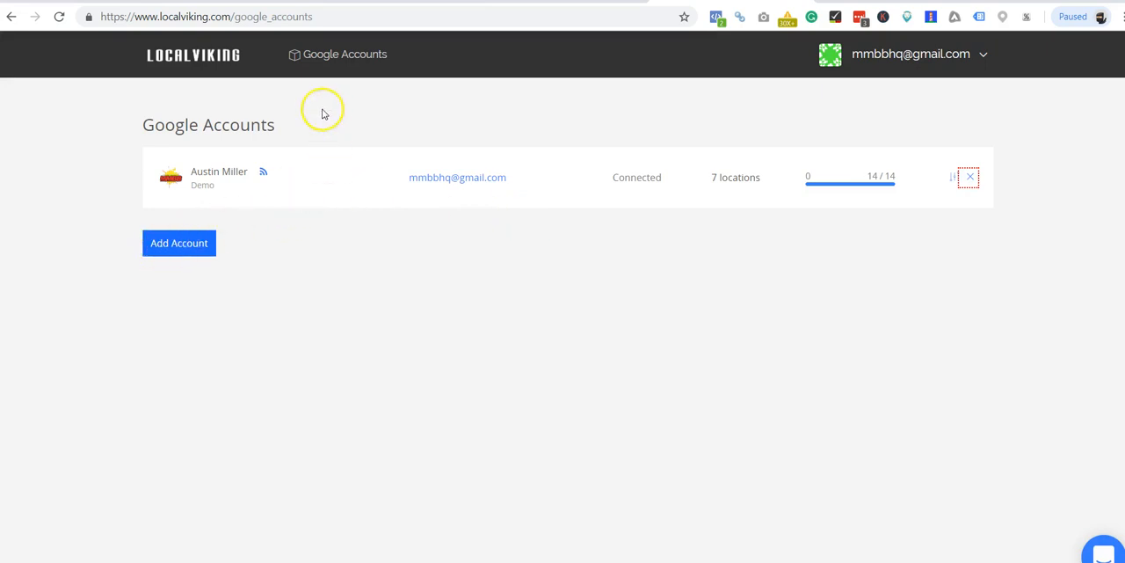
pyautogui.moveTo(146, 168)
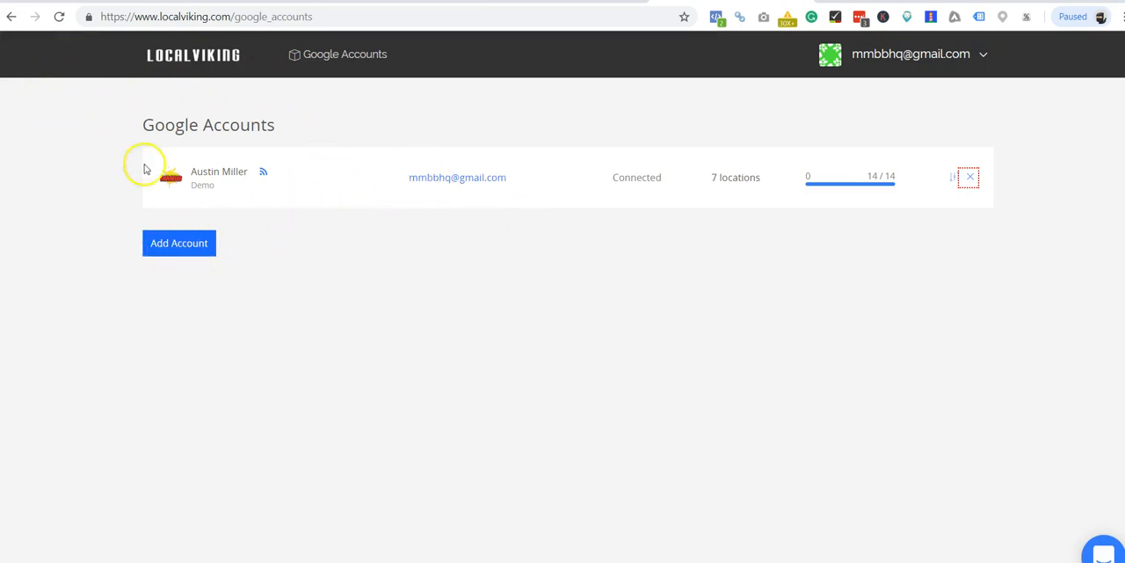
pyautogui.moveTo(288, 213)
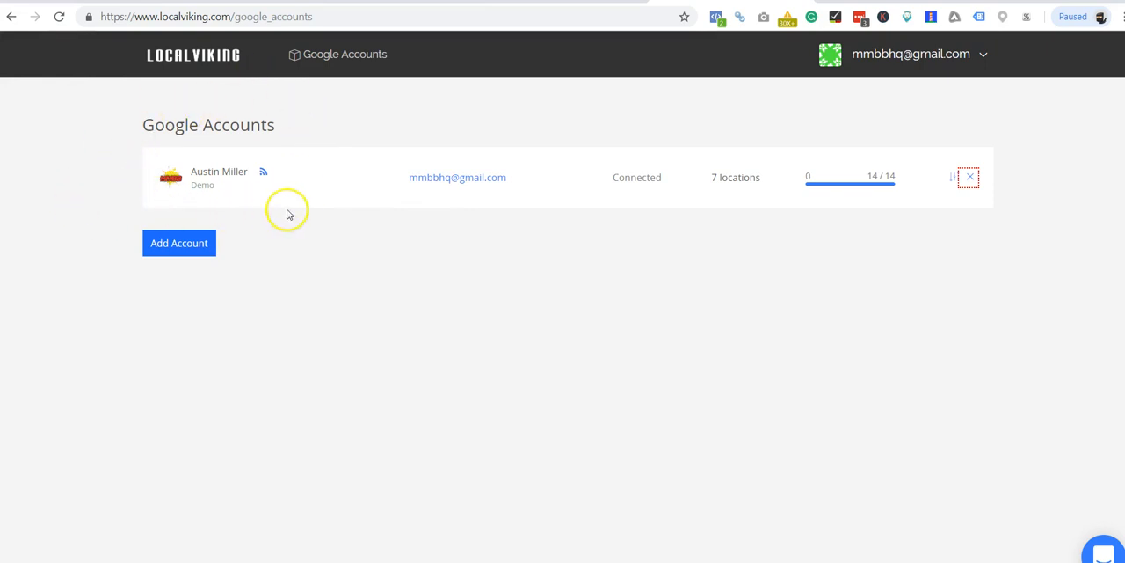
pyautogui.moveTo(118, 262)
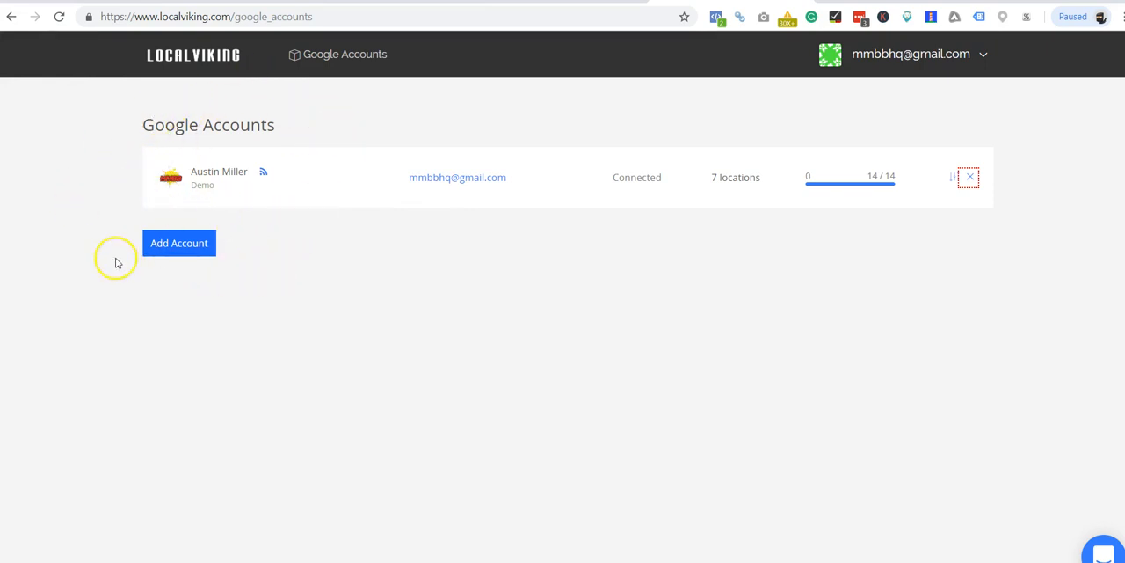
pyautogui.moveTo(222, 235)
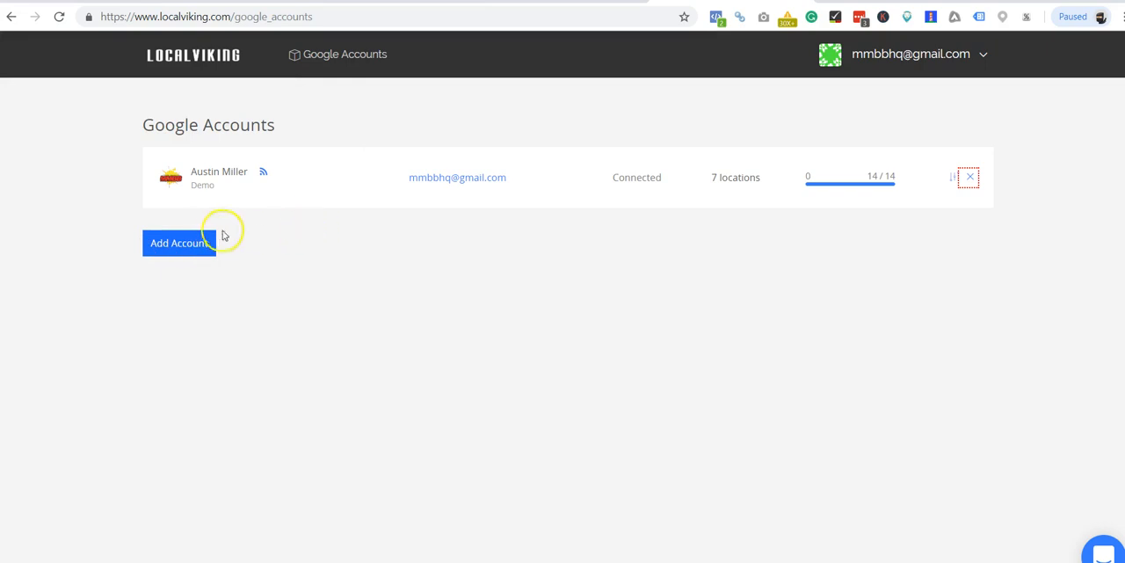
pyautogui.click(178, 243)
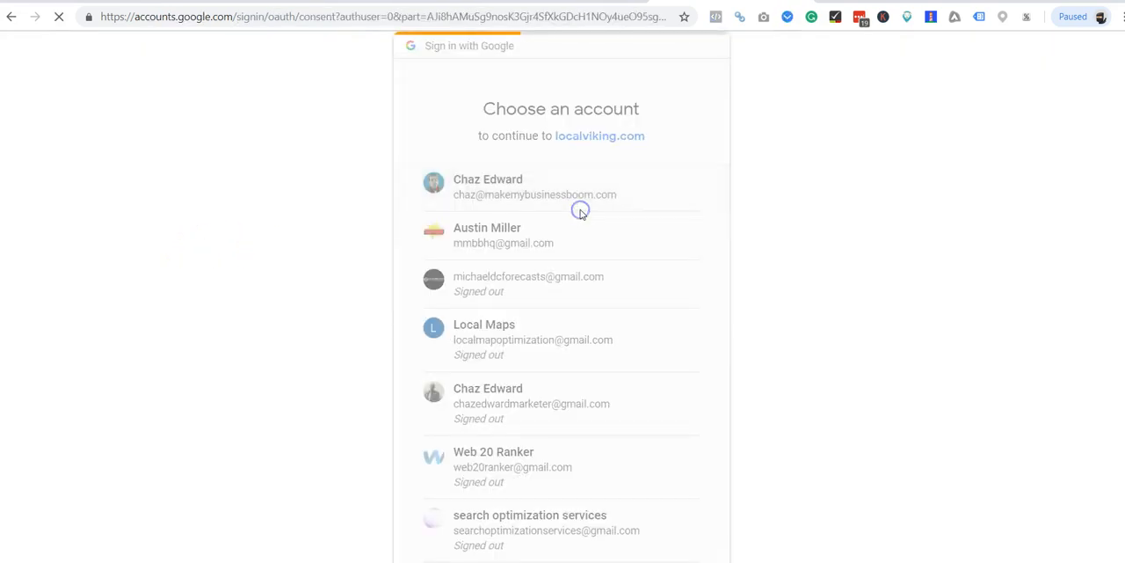
pyautogui.click(535, 186)
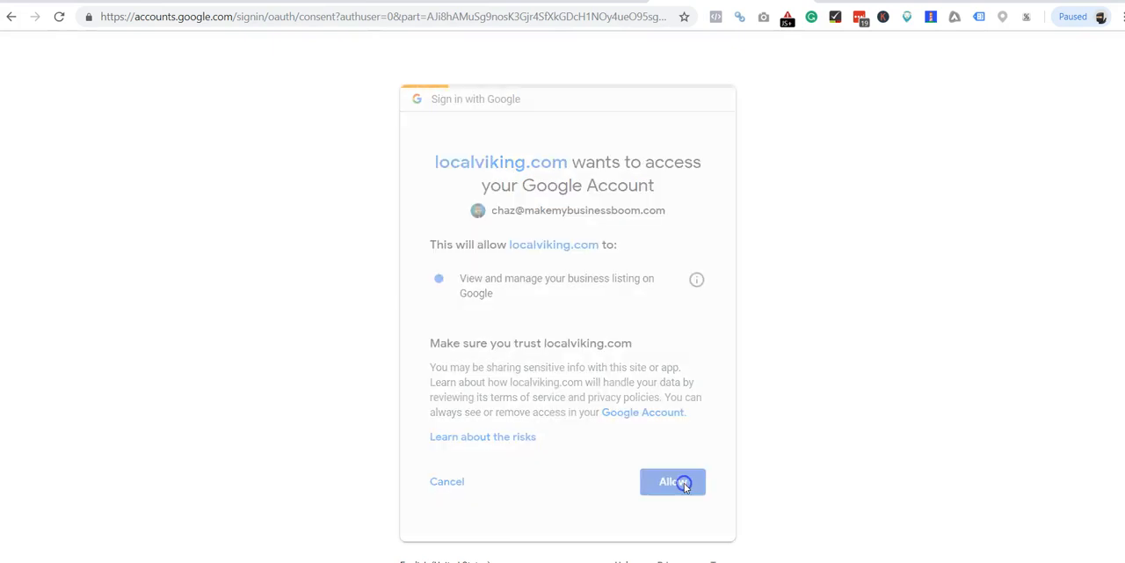
pyautogui.click(672, 481)
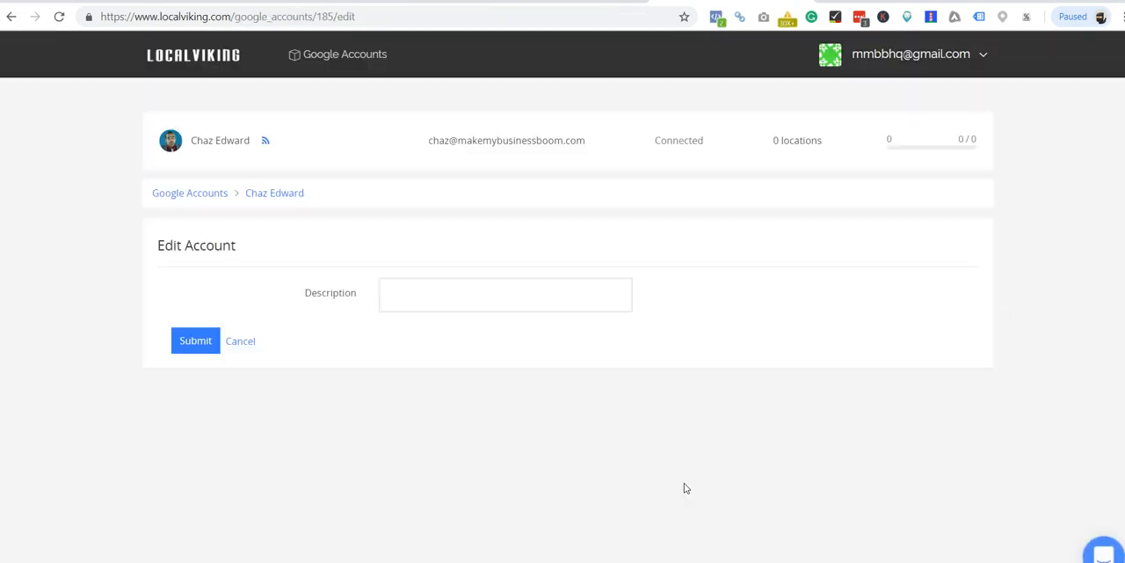
pyautogui.click(506, 295)
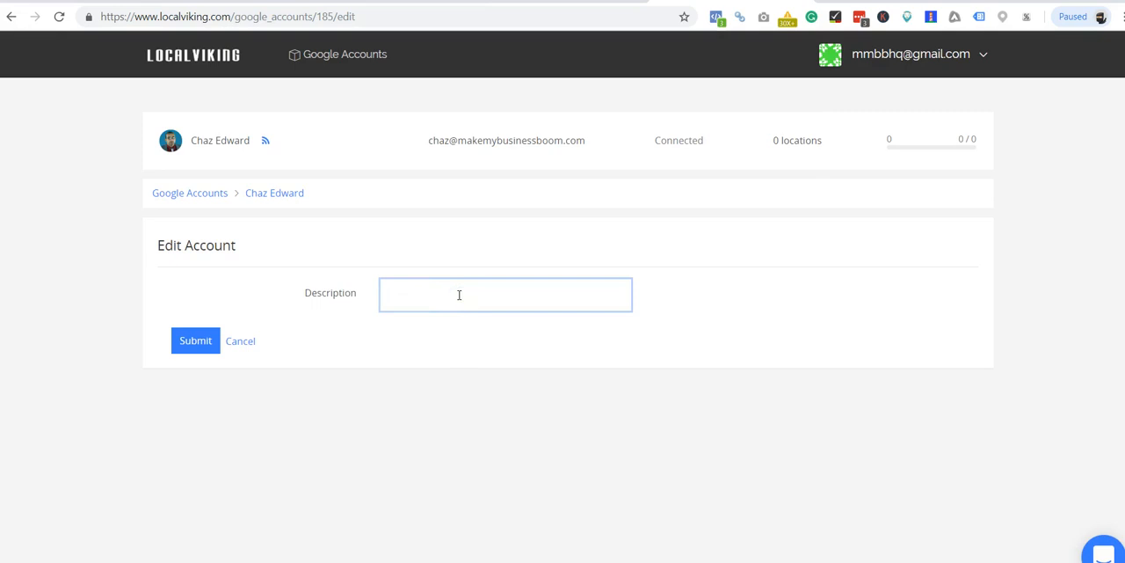
pyautogui.write('Persona')
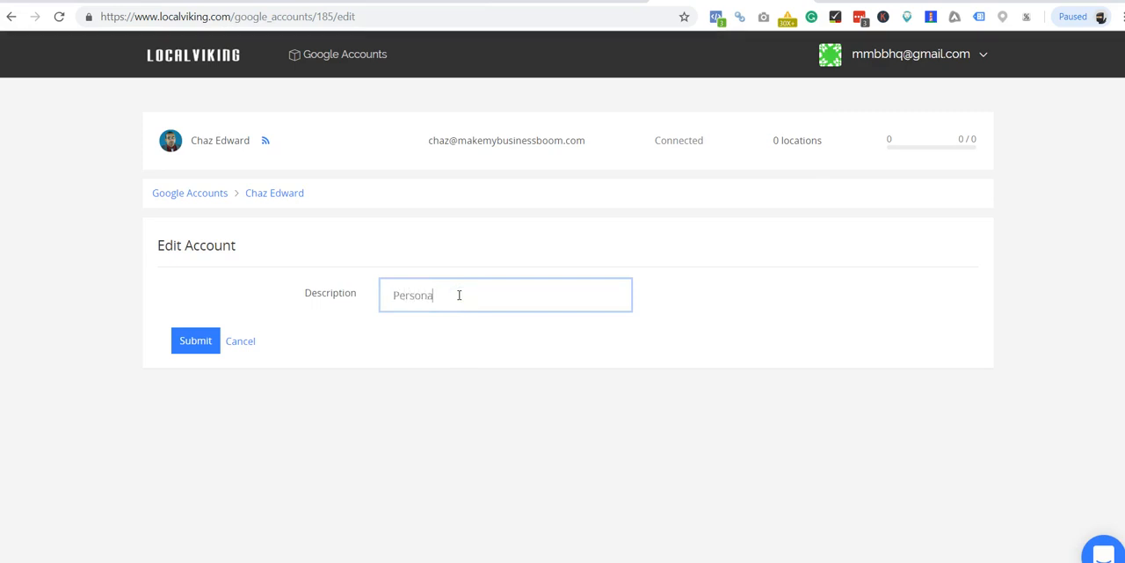
pyautogui.click(195, 341)
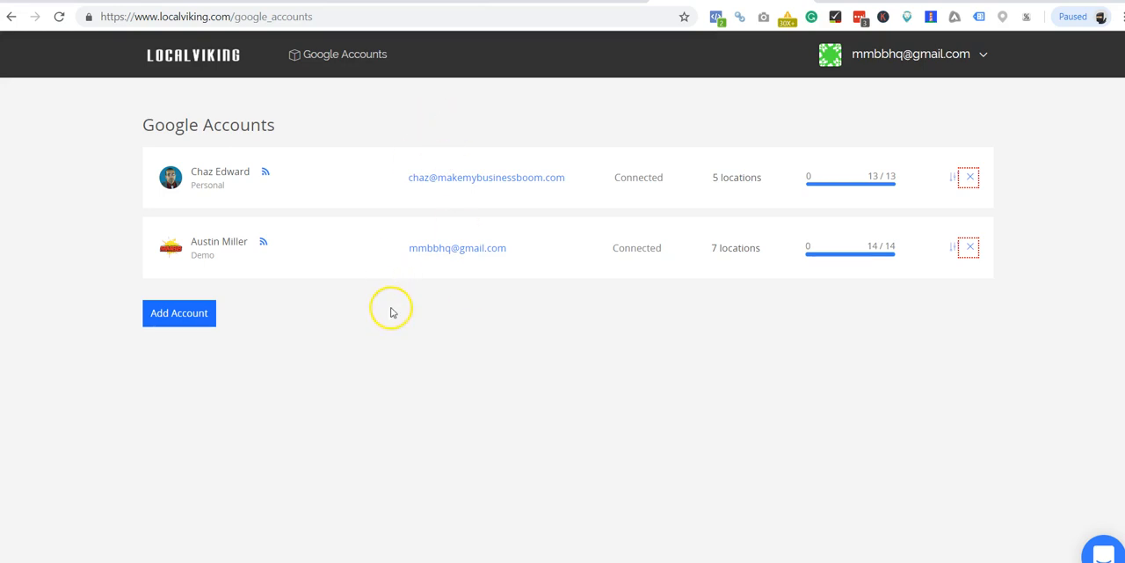
pyautogui.moveTo(316, 147)
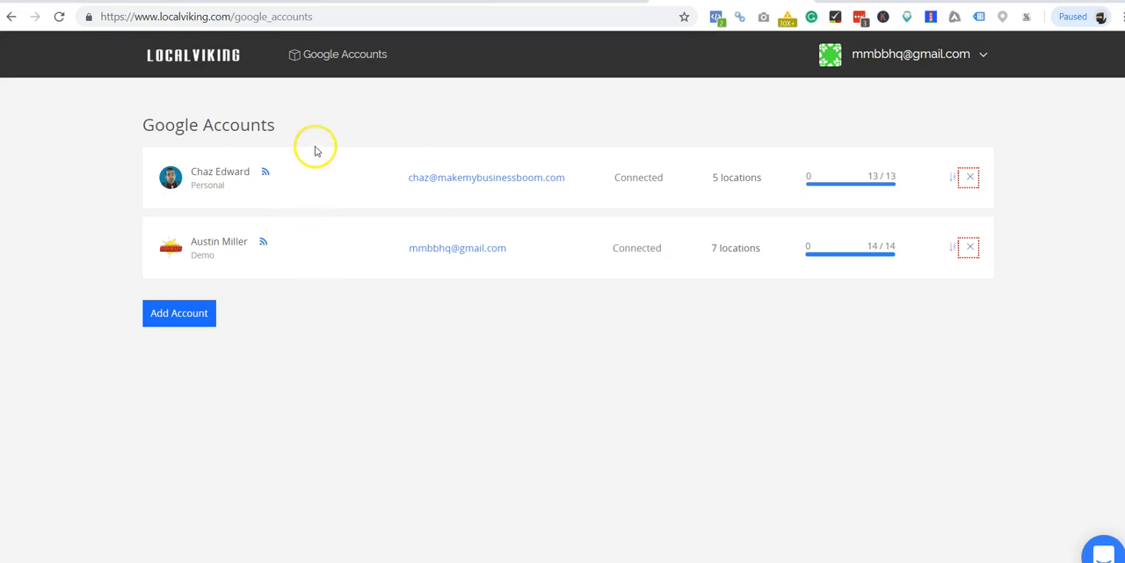
pyautogui.moveTo(202, 54)
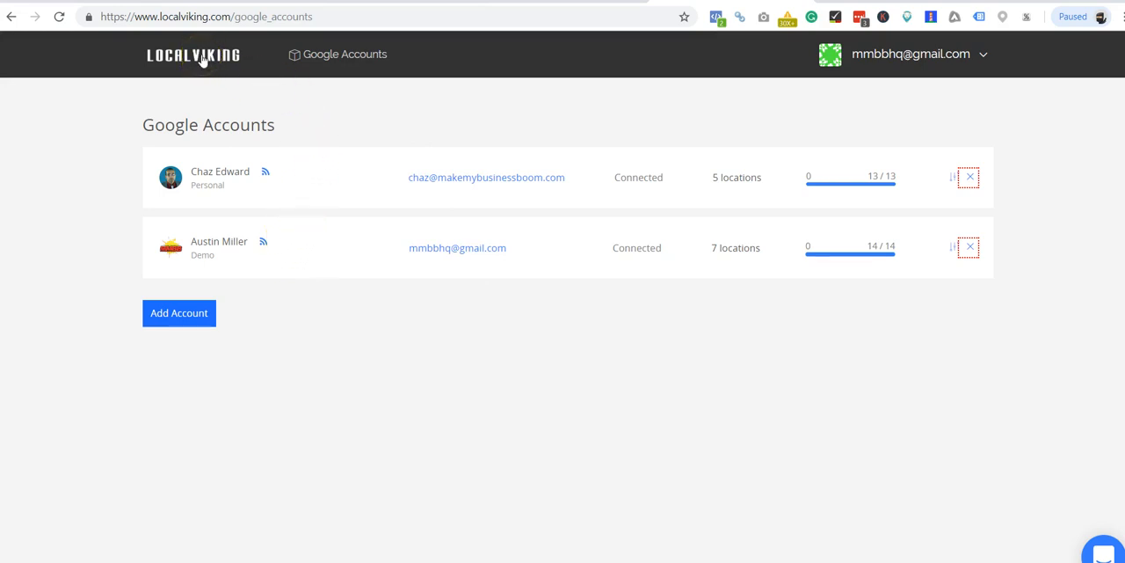
pyautogui.moveTo(252, 53)
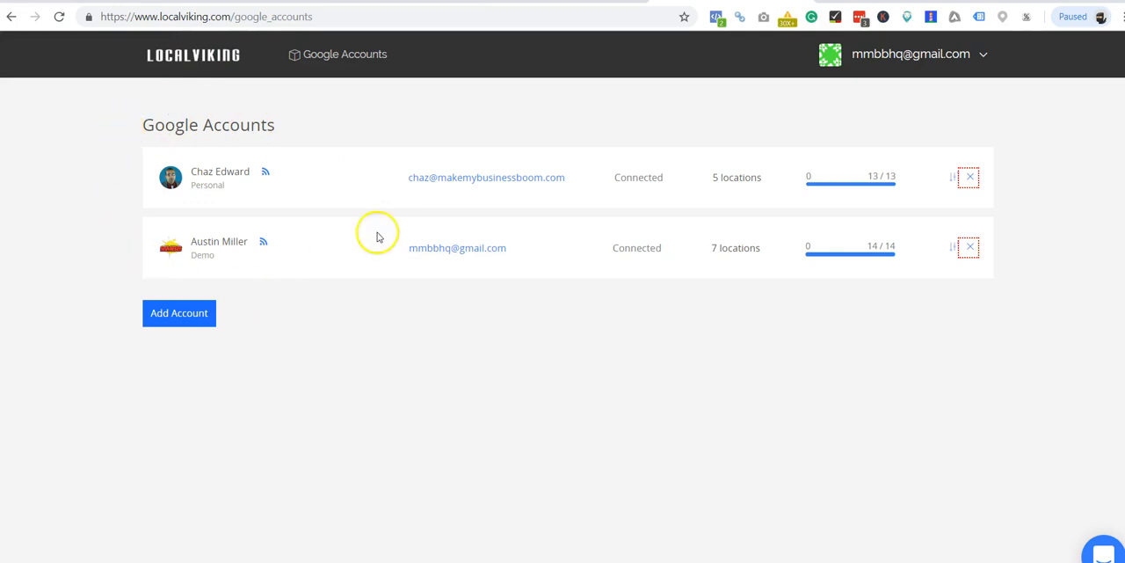
pyautogui.moveTo(237, 184)
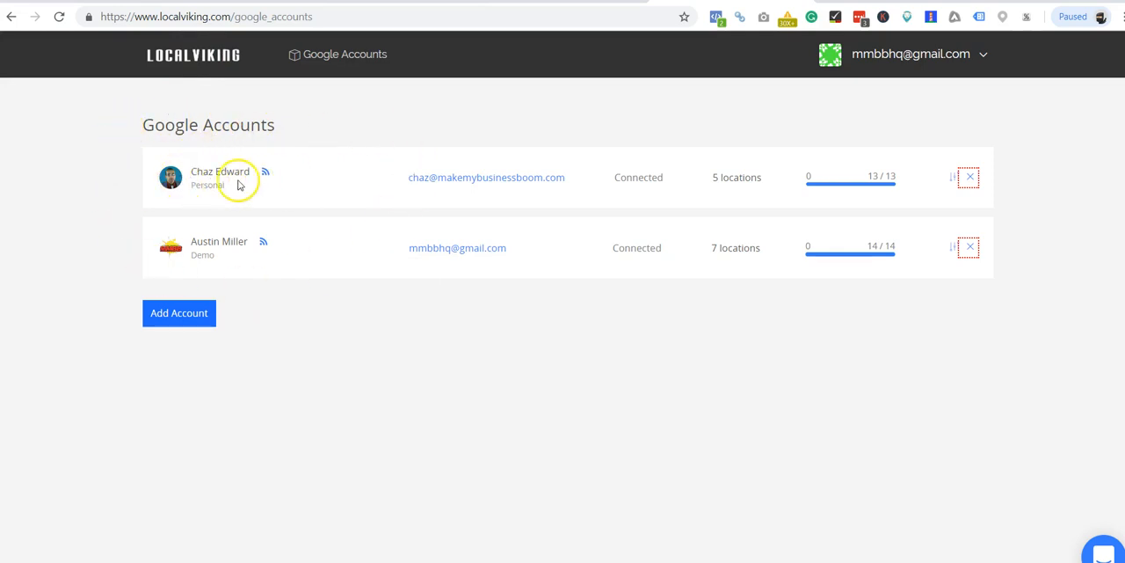
pyautogui.moveTo(203, 155)
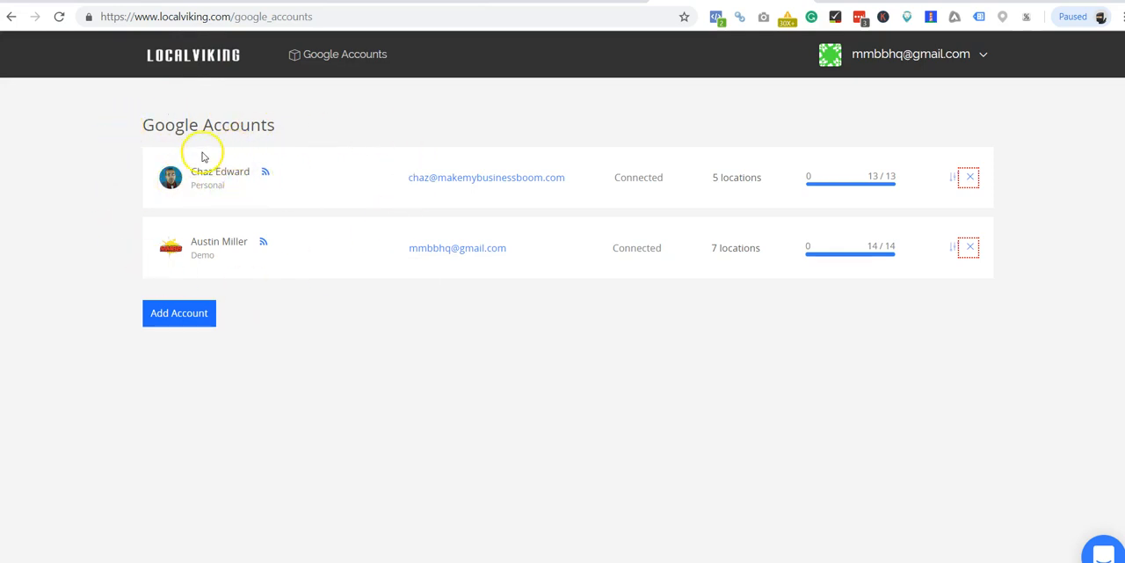
pyautogui.moveTo(206, 48)
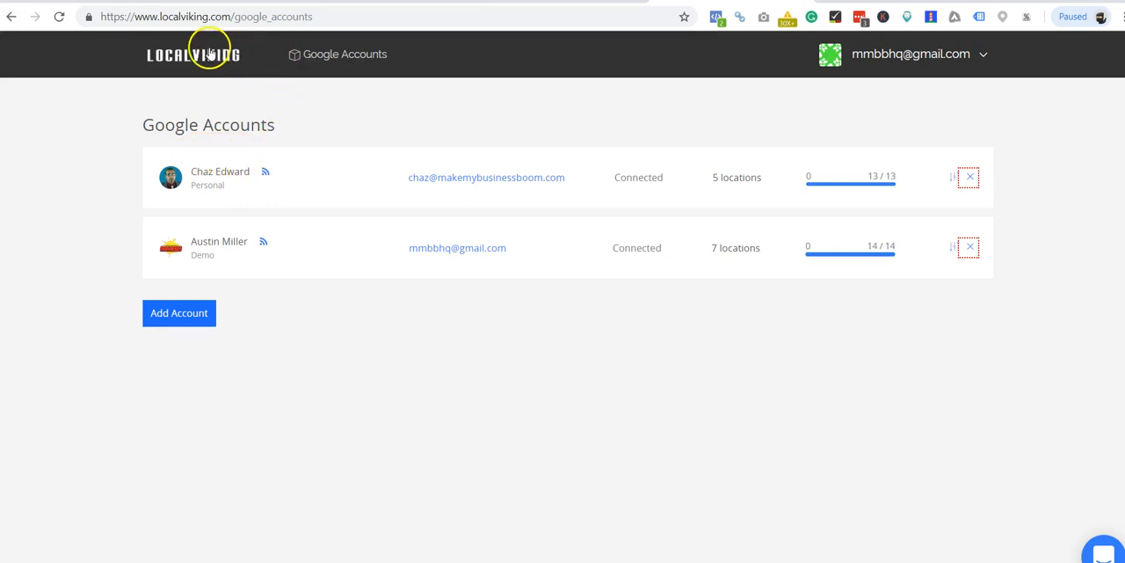
pyautogui.moveTo(104, 54)
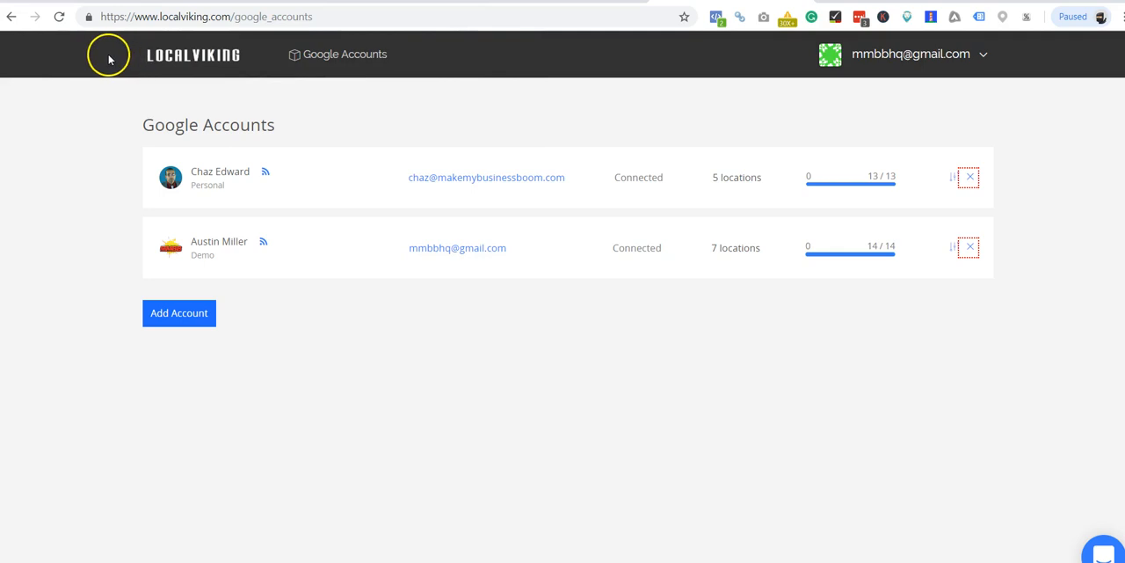
pyautogui.moveTo(77, 255)
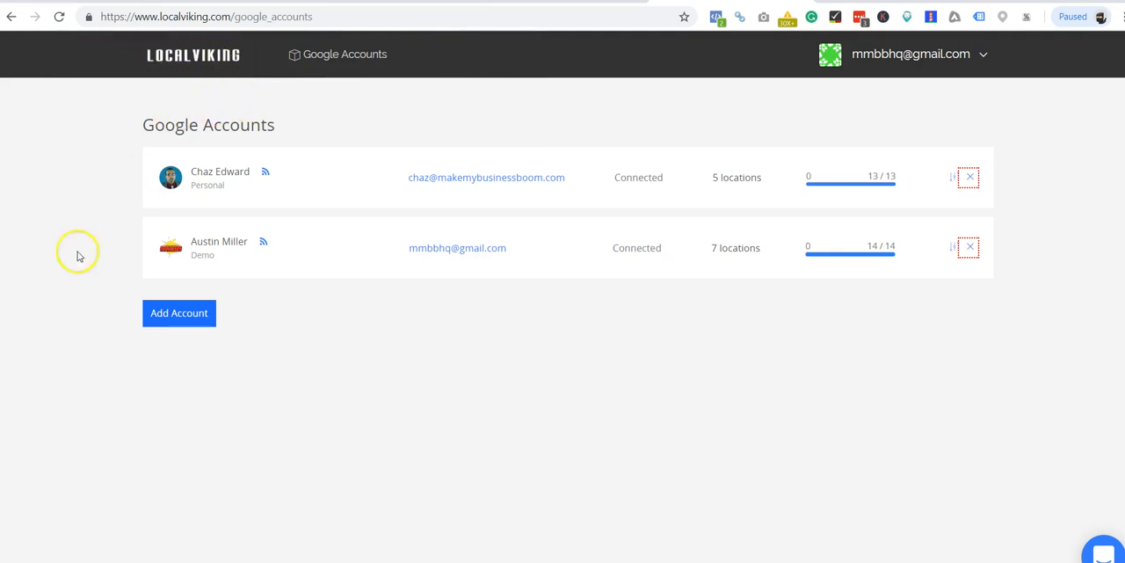
pyautogui.moveTo(196, 396)
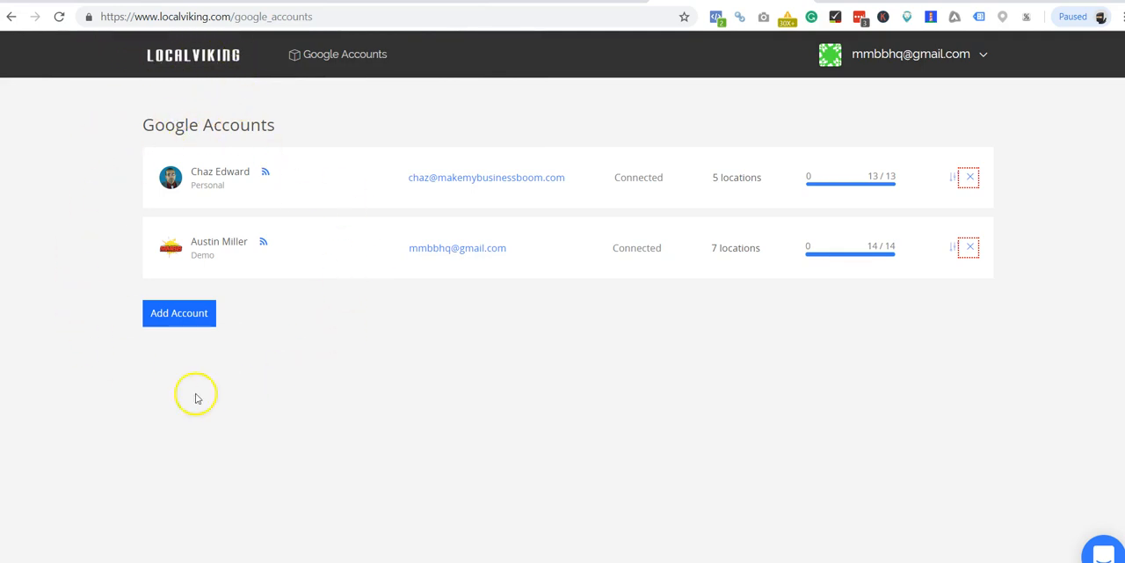
pyautogui.moveTo(738, 177)
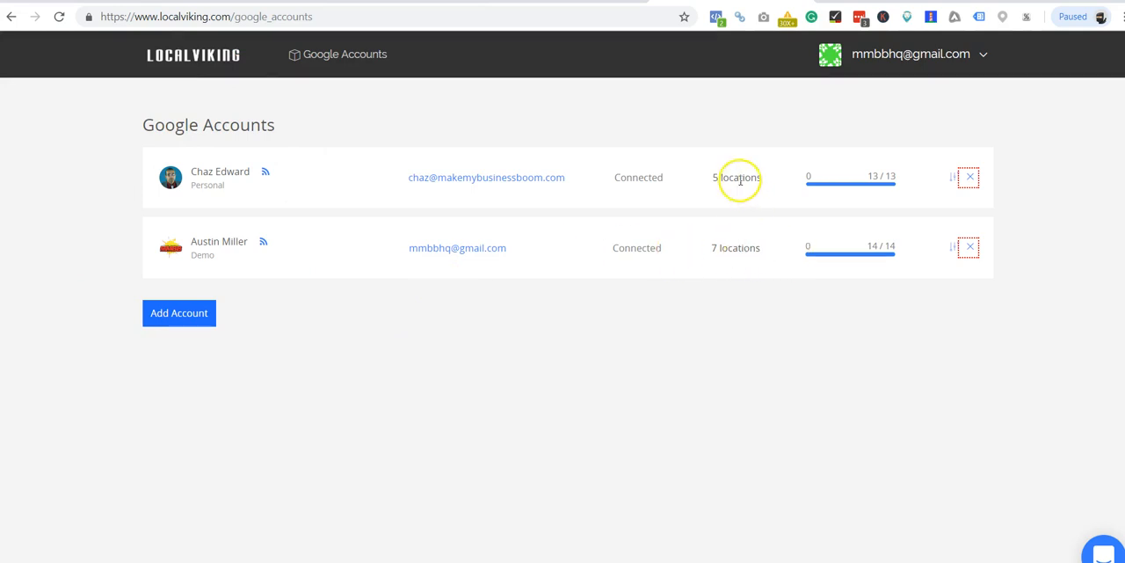
pyautogui.moveTo(263, 403)
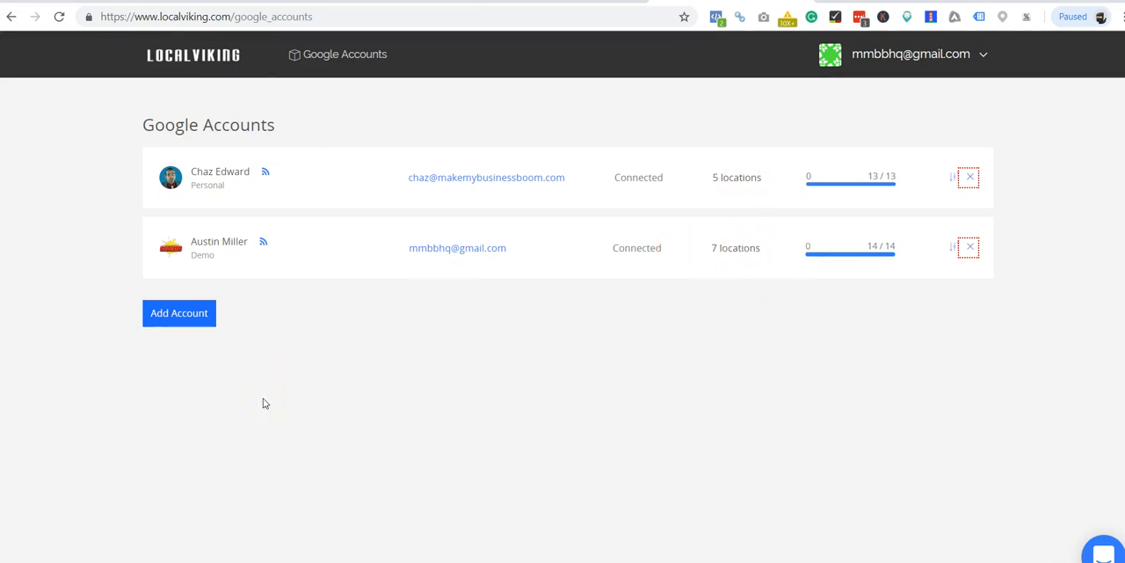